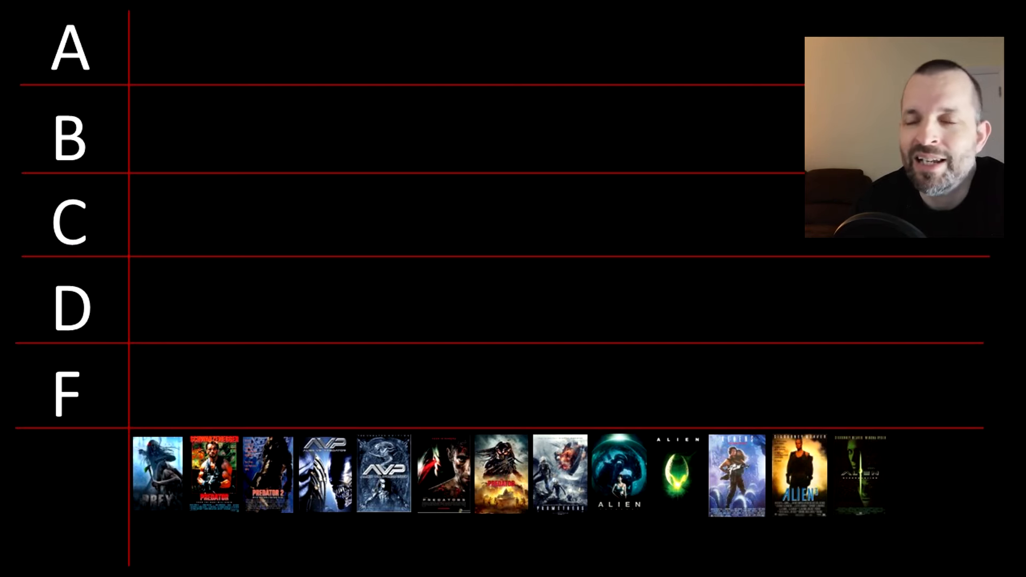
Move the Prey poster from the unsorted row into tier B
left_click_drag(157, 472, 157, 128)
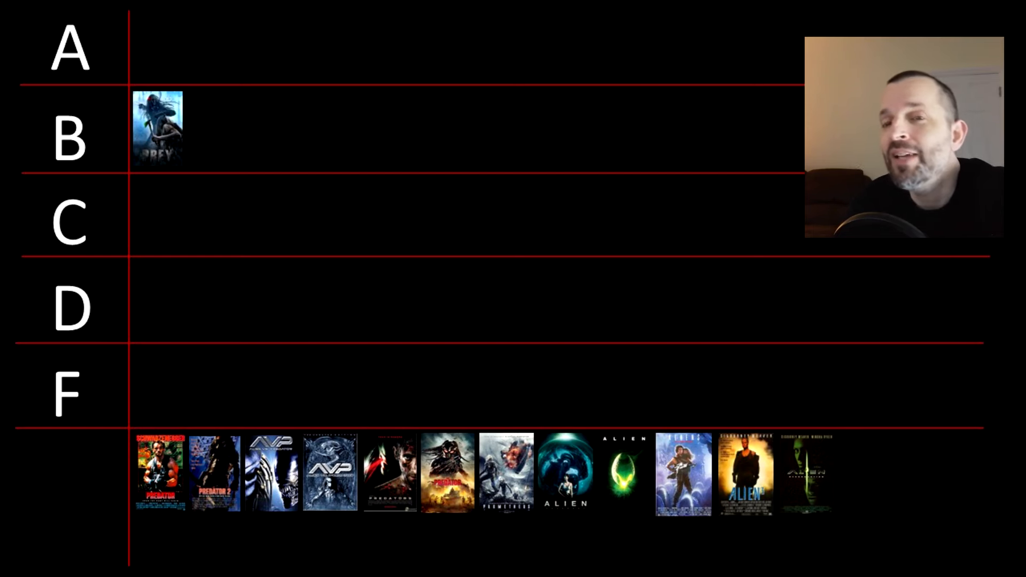
Move the original Predator poster from the unsorted row into tier A
left_click_drag(158, 472, 159, 46)
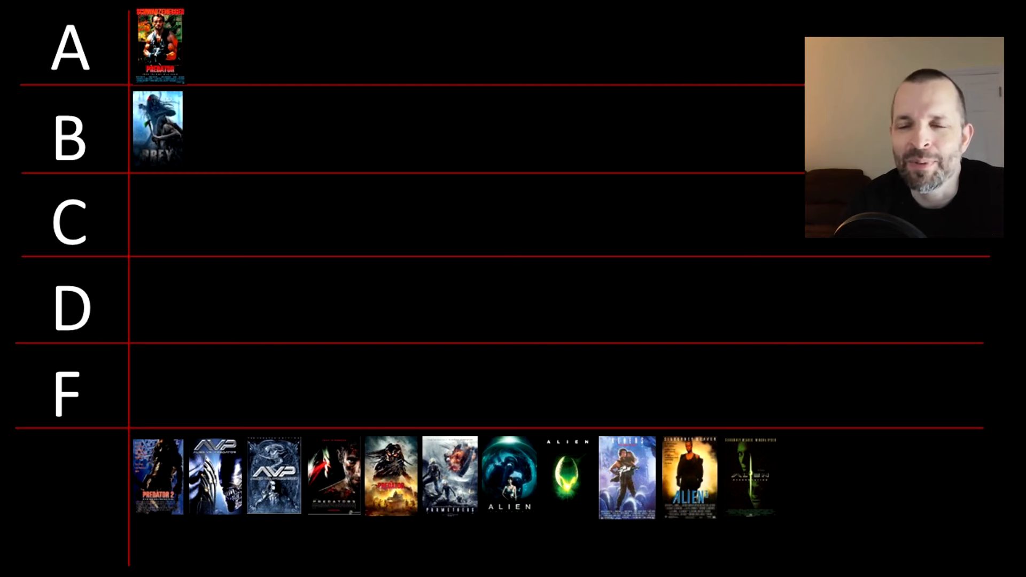
Place Predator 2 in tier B ahead of Prey, and the first AVP poster in tier F
left_click_drag(157, 475, 161, 125)
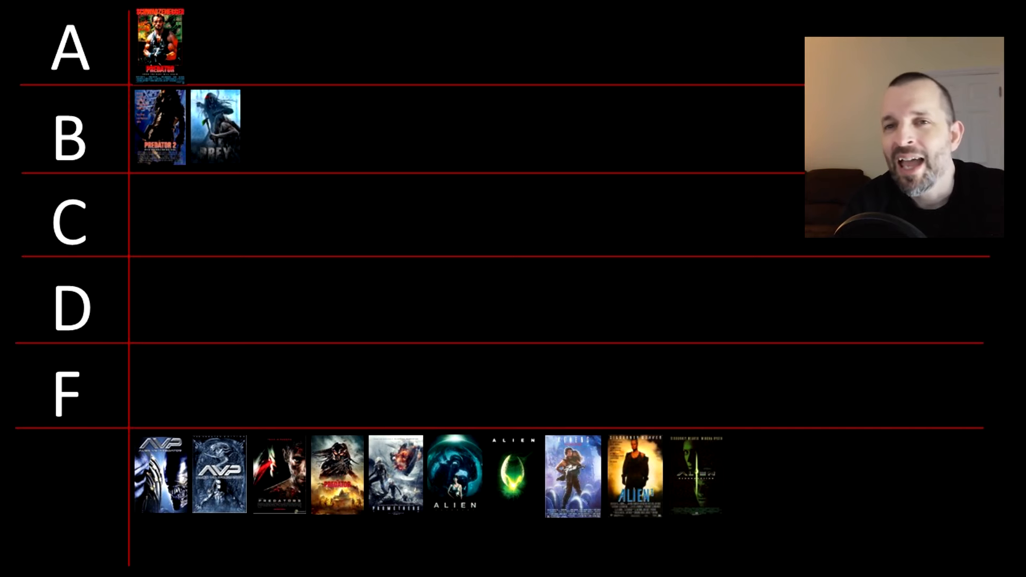
left_click_drag(160, 473, 160, 382)
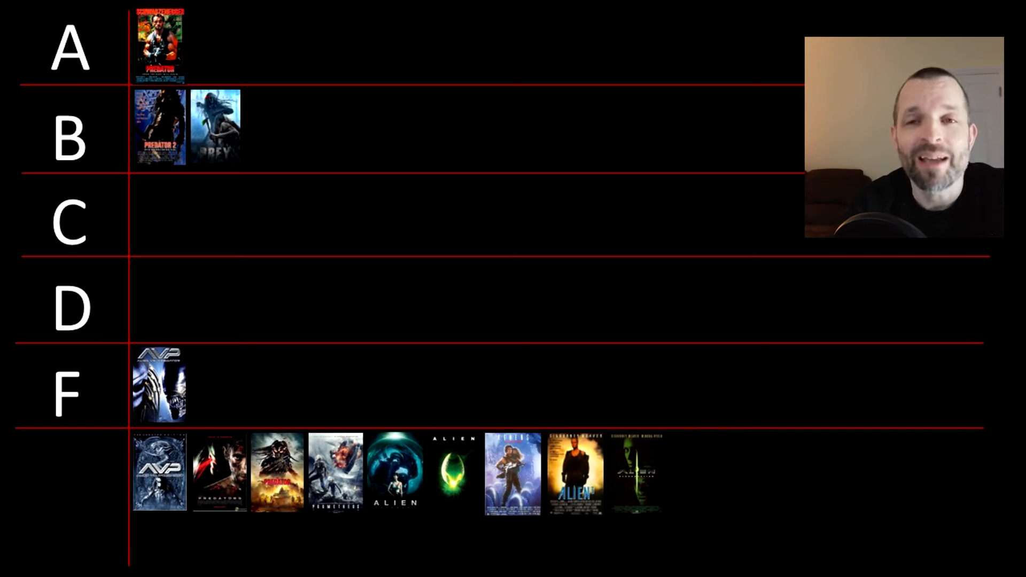